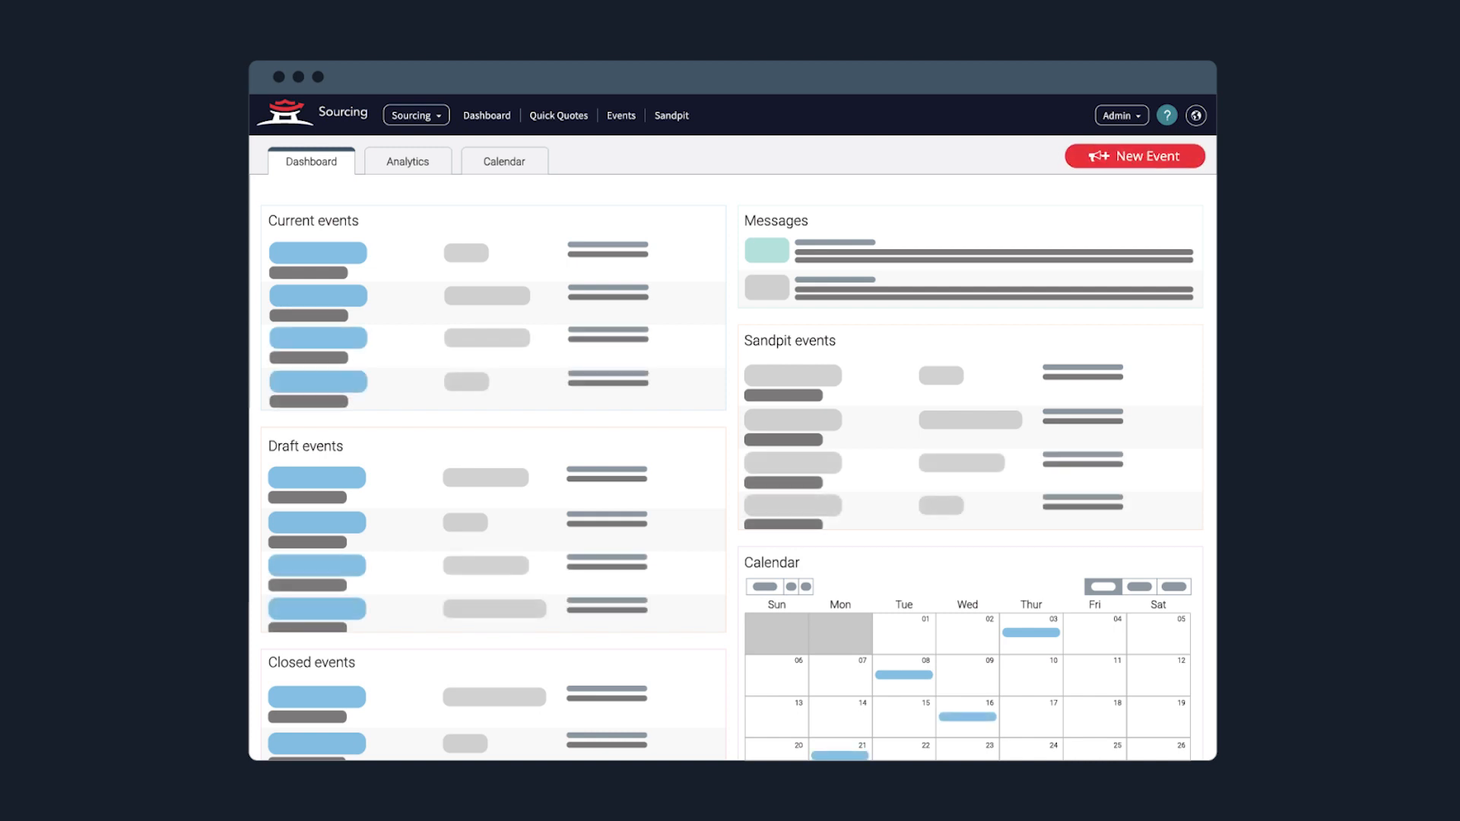
# Create event 'ESG' with a brief asking for suppliers' ESG commitments and documentation, with a questionnaire.
pyautogui.click(1134, 155)
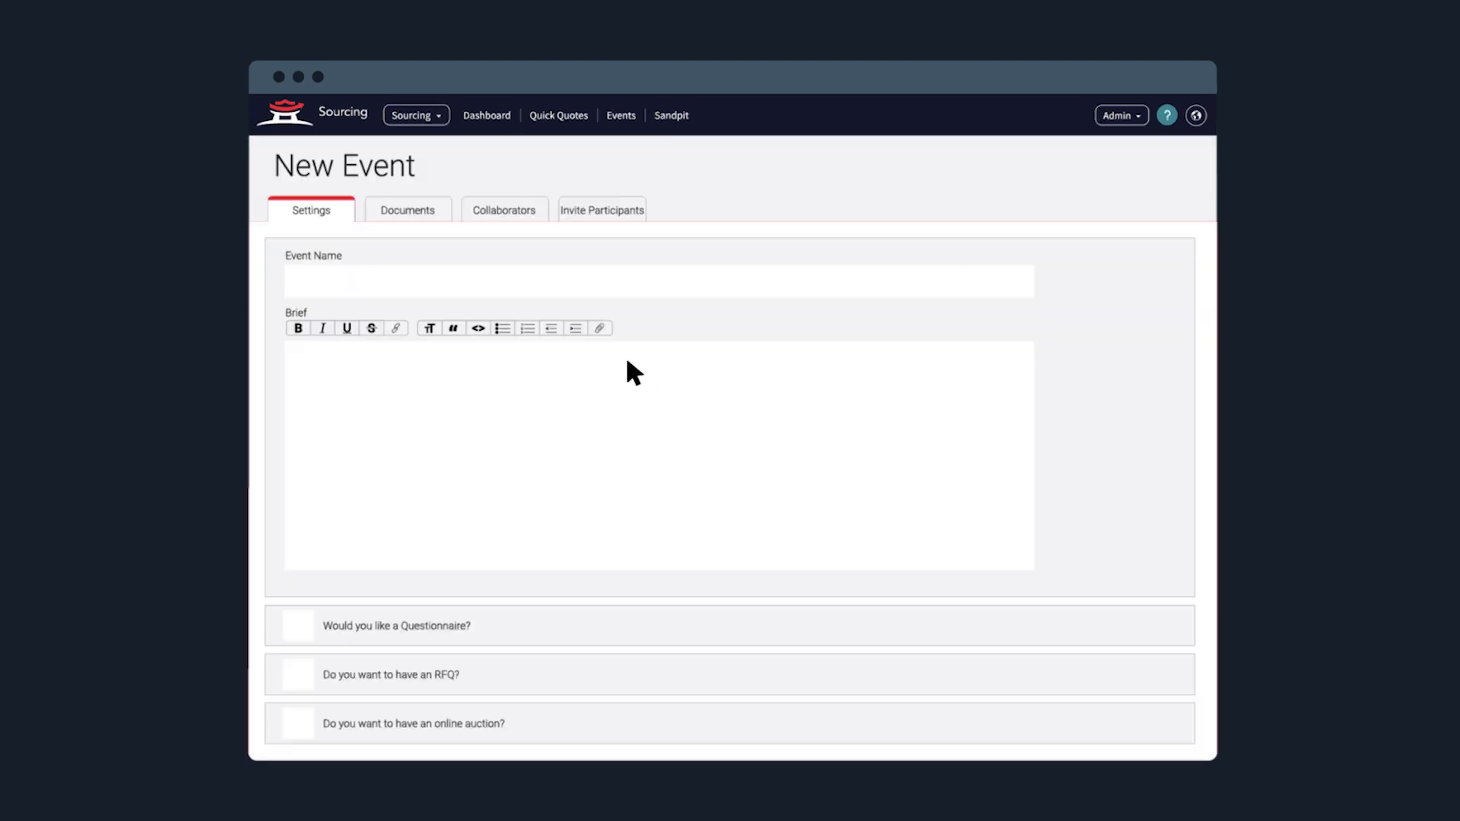
pyautogui.write('Our busine')
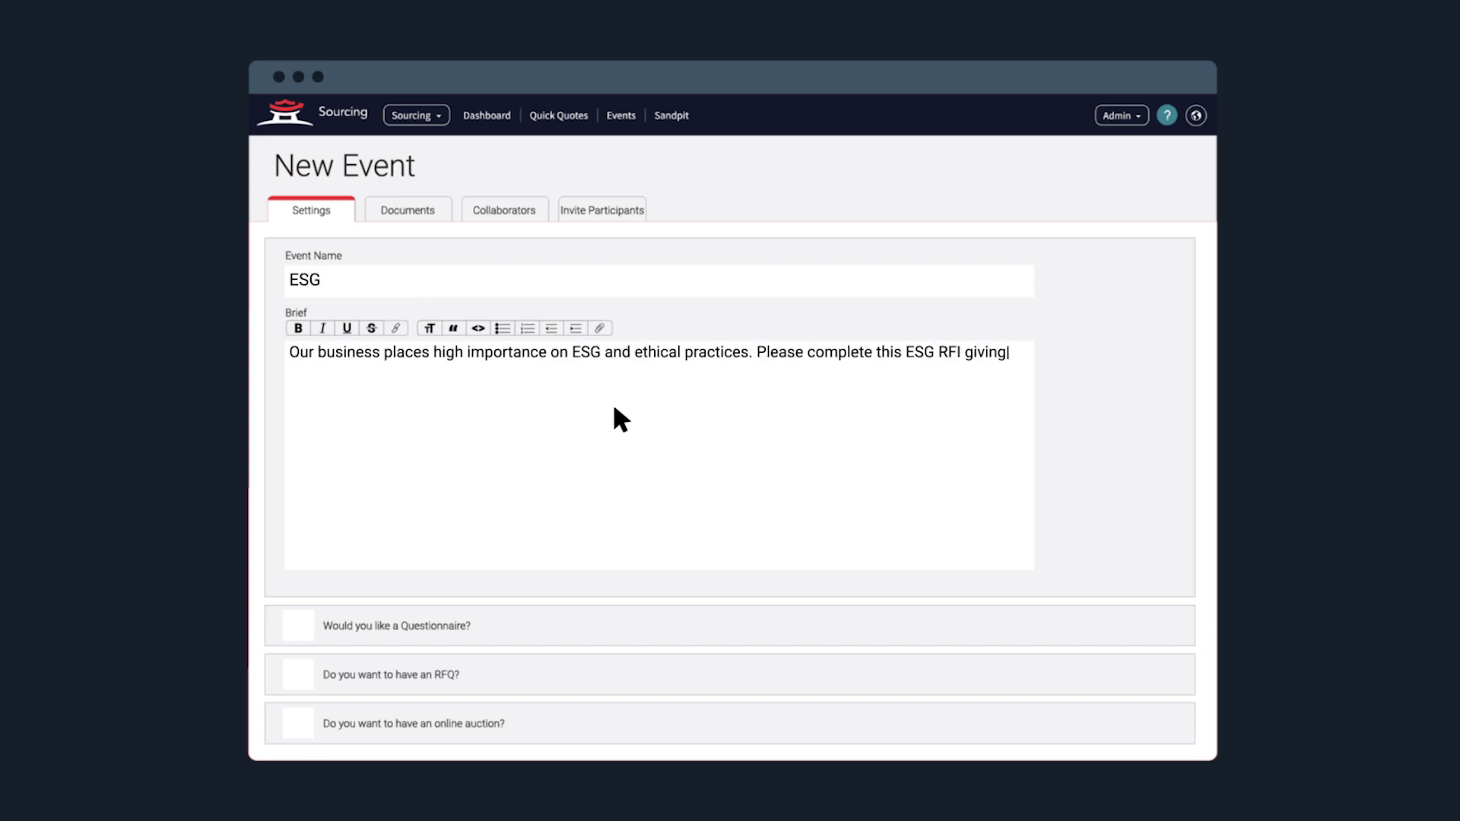
pyautogui.write("full details of your business' ESG commitments. Please provide any relevant documentation")
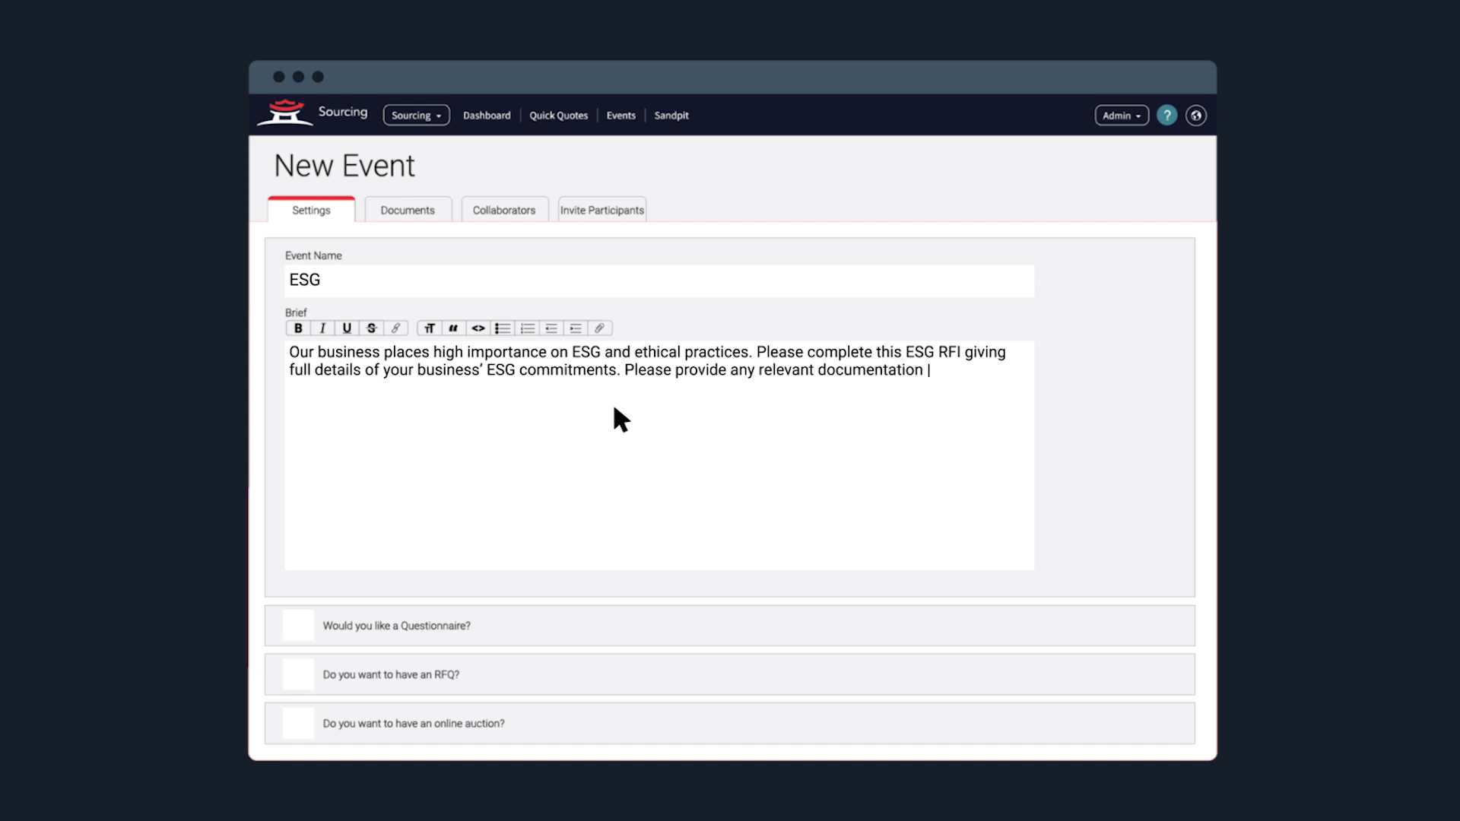
pyautogui.click(296, 625)
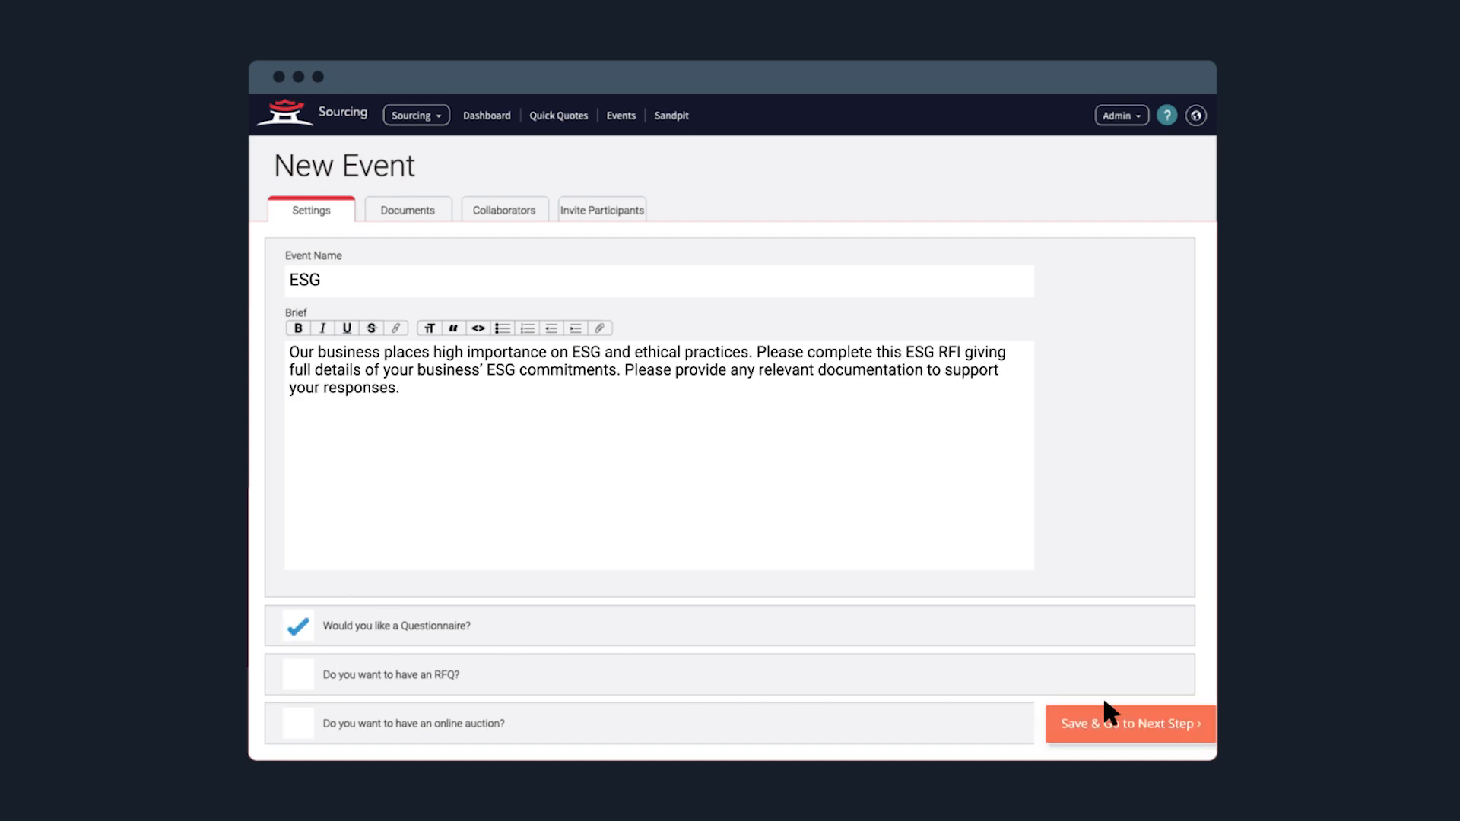
# Save the event, have AI generate ten ESG supplier questions, then start booking a Market Dojo demo.
pyautogui.click(1127, 724)
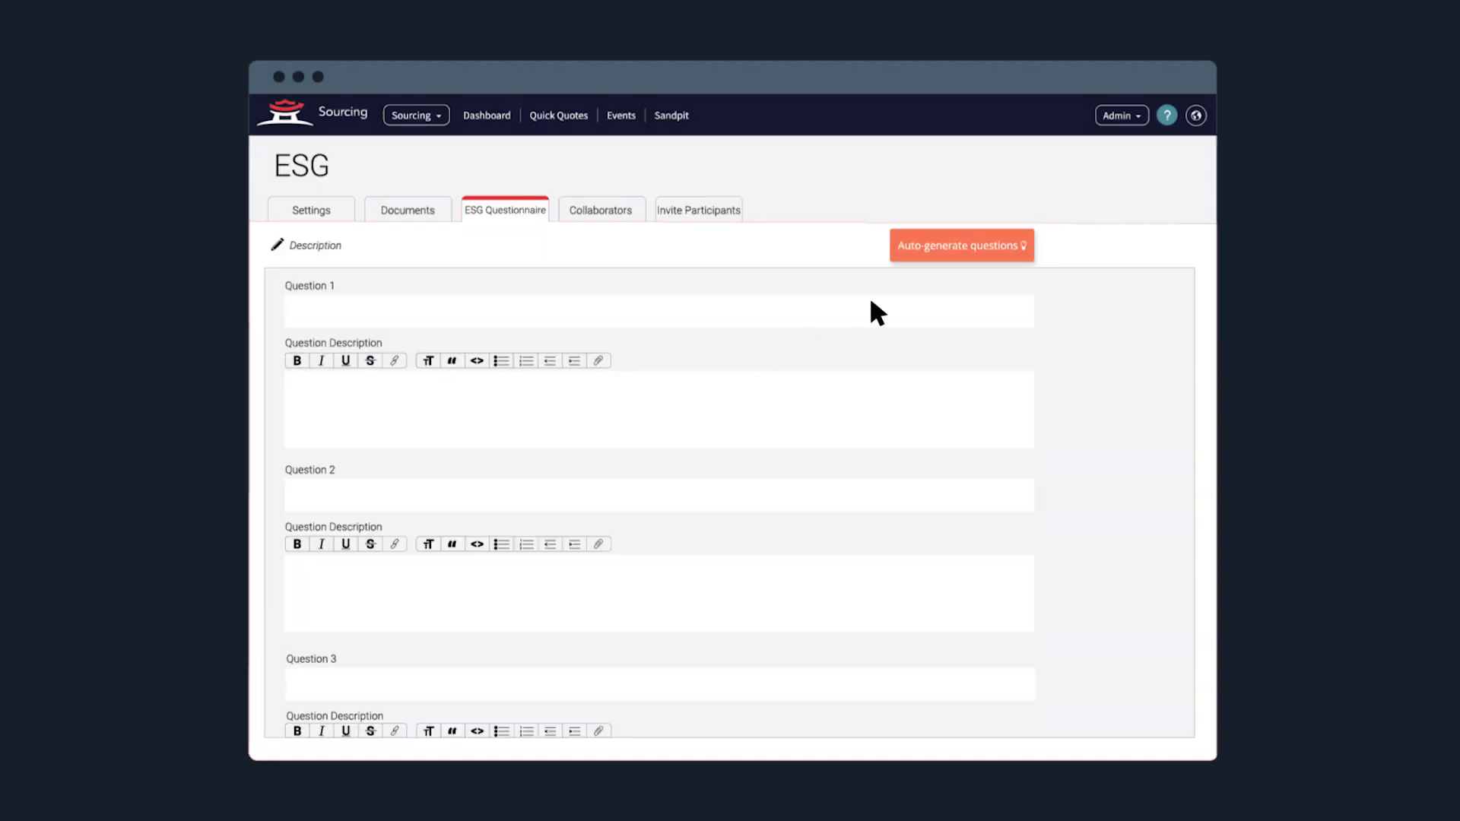
pyautogui.click(960, 245)
pyautogui.write('Create 10 questions that we should ask suppliers in an RFI for ESG')
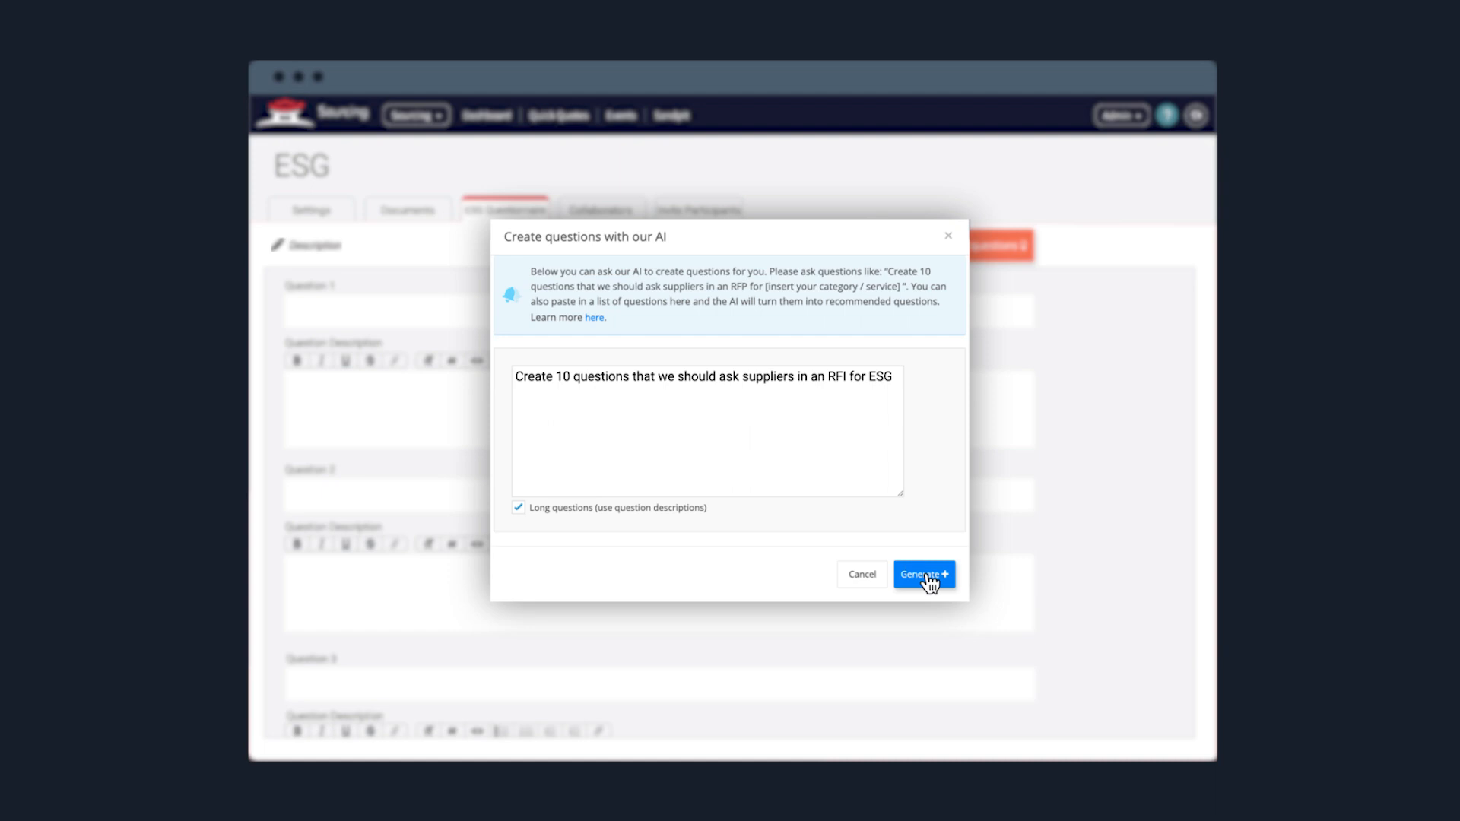
pyautogui.click(923, 573)
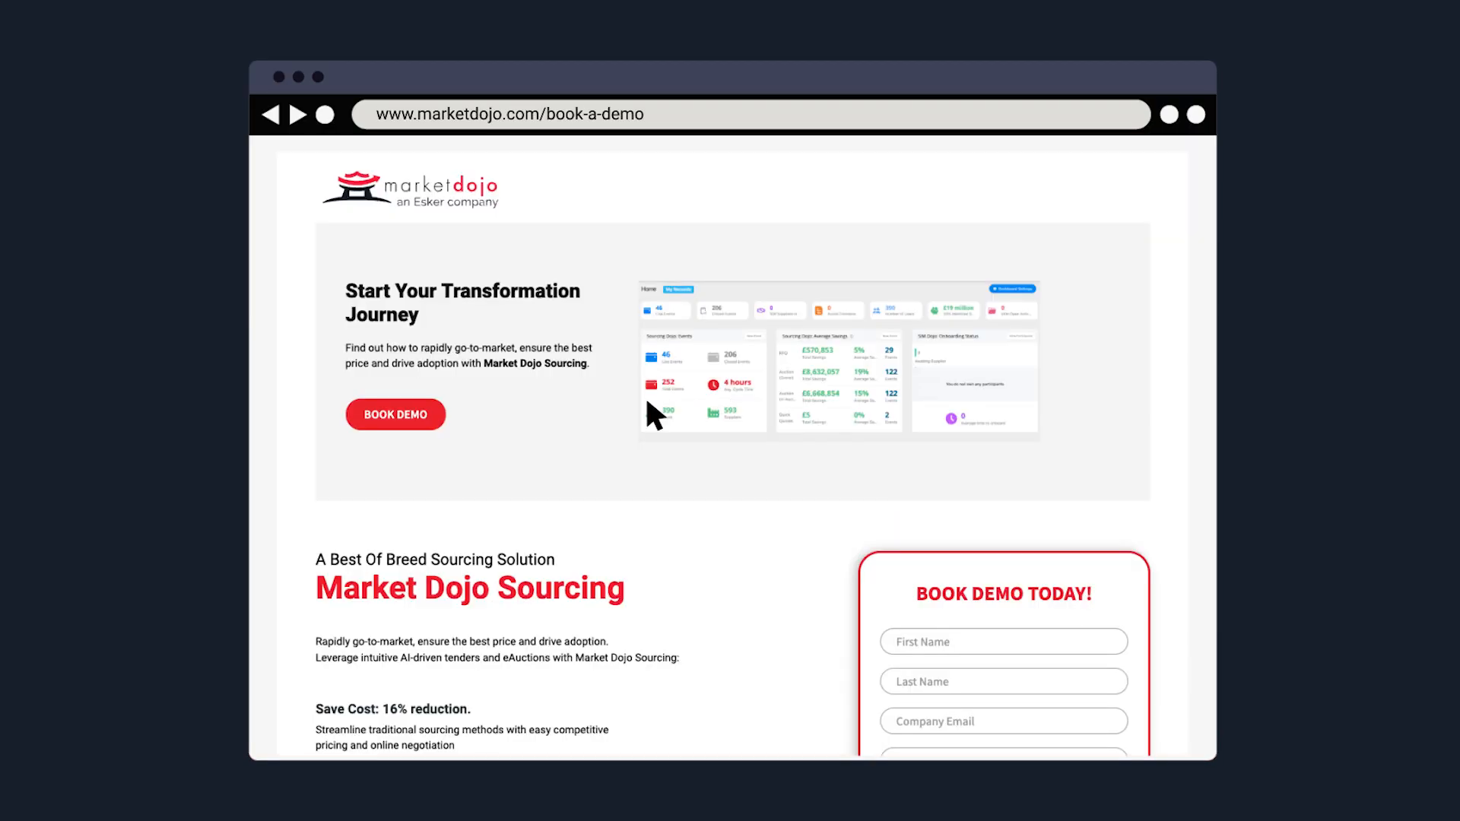
pyautogui.click(396, 413)
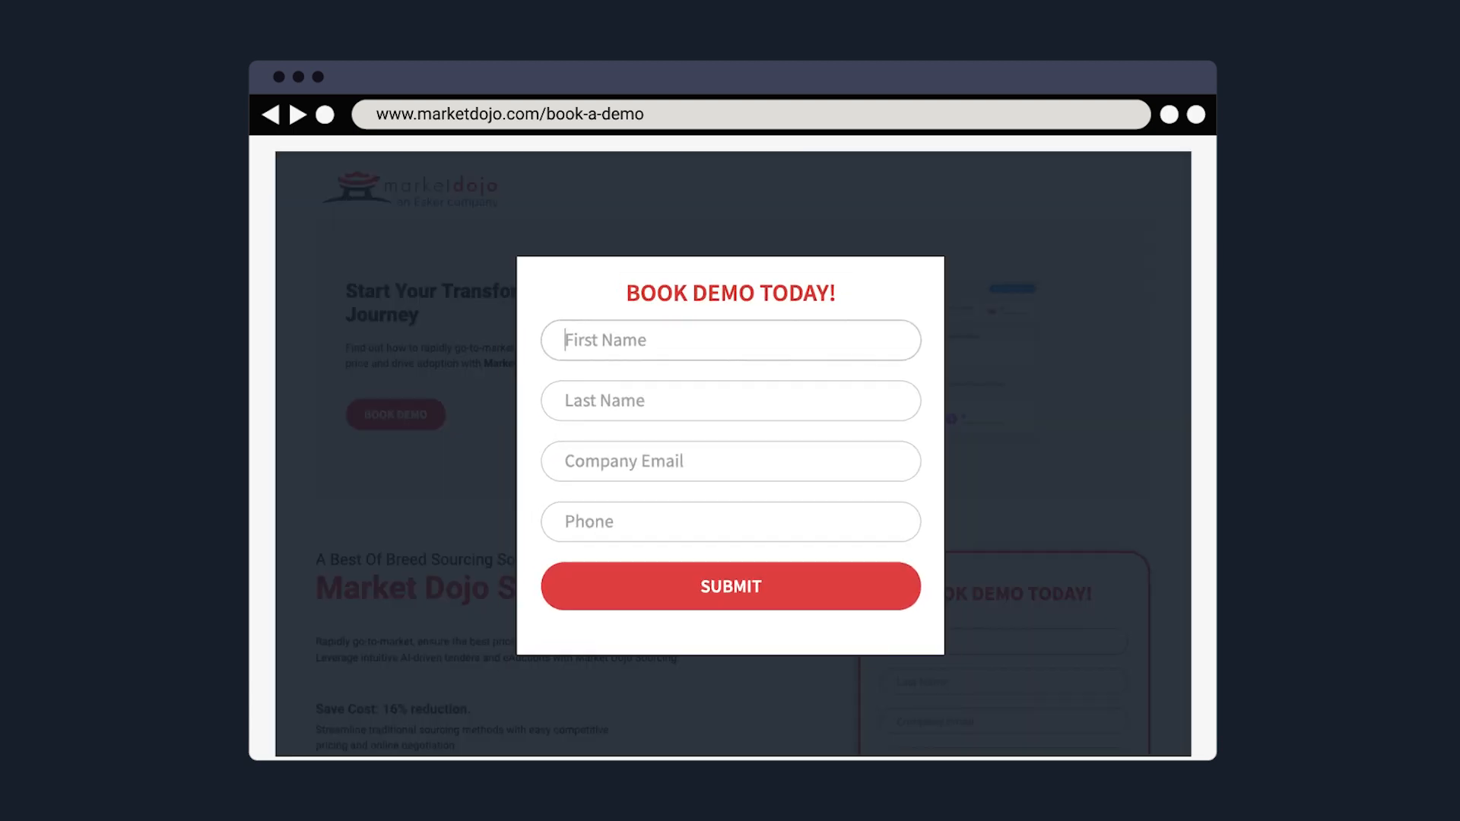